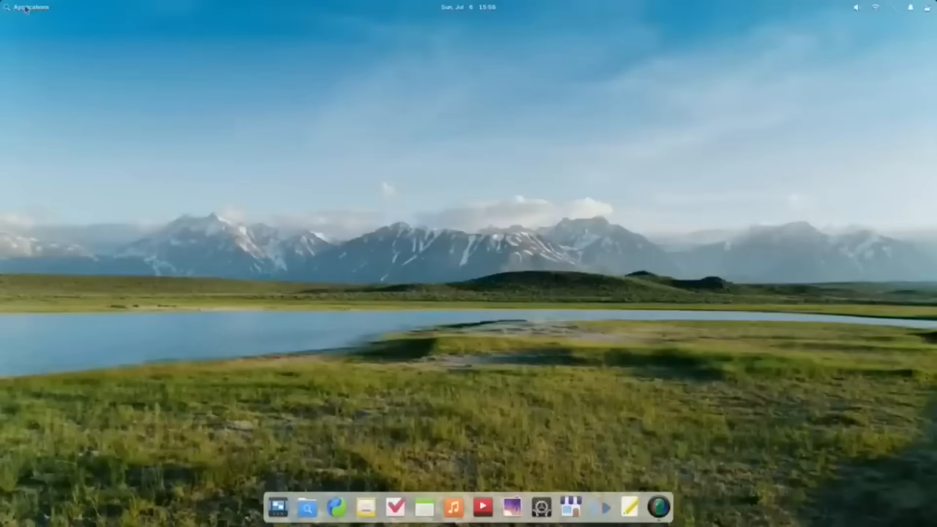
Step: Browse the Applications menu, then launch the Music player from the dock showing an empty queue
{"action": "left_click", "coordinate": [28, 6]}
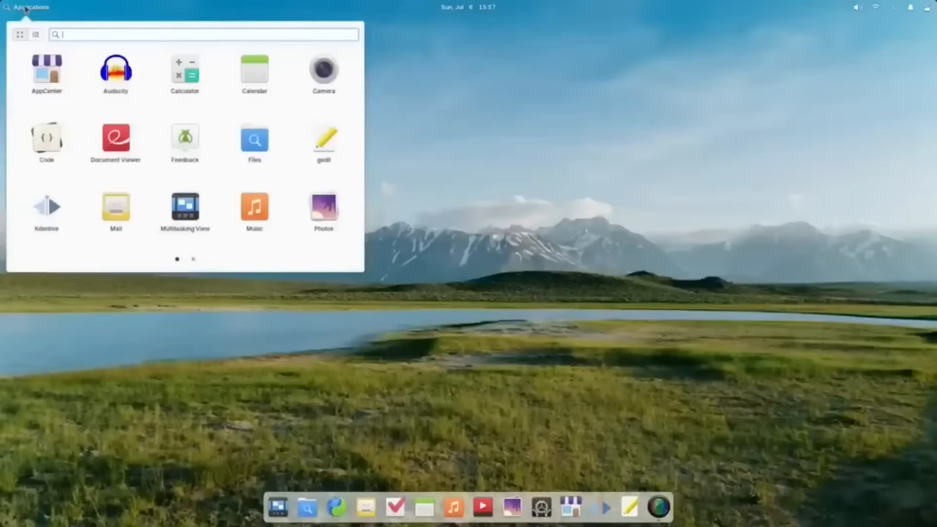
{"action": "left_click", "coordinate": [192, 259]}
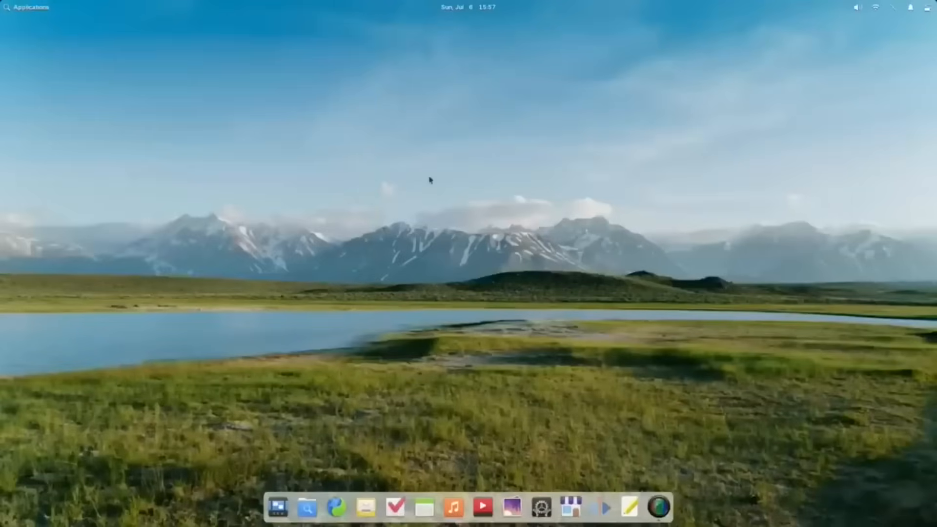
{"action": "left_click", "coordinate": [453, 507]}
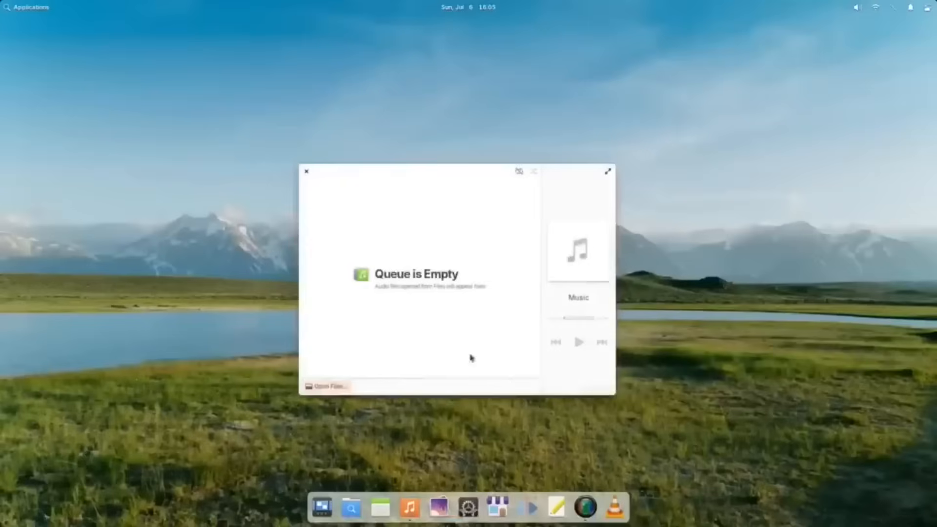
{"action": "left_click", "coordinate": [306, 172]}
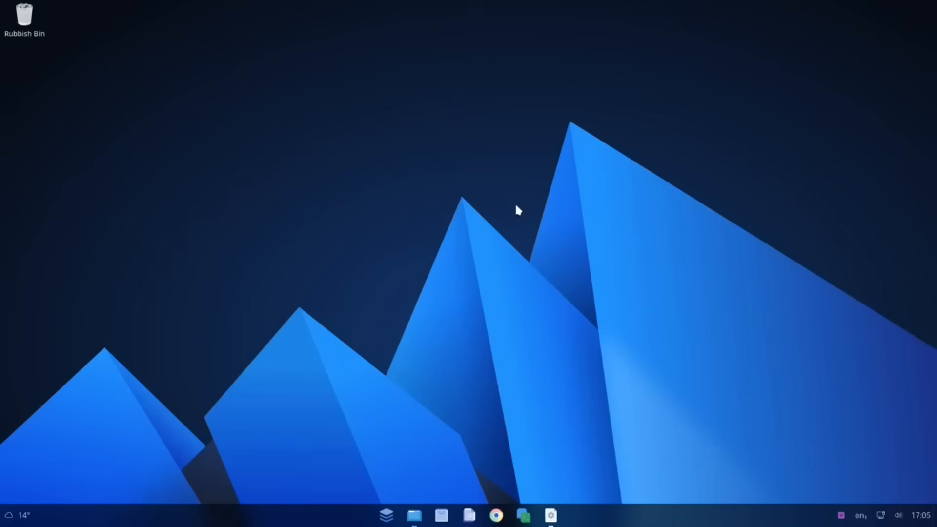
{"action": "mouse_move", "coordinate": [400, 499]}
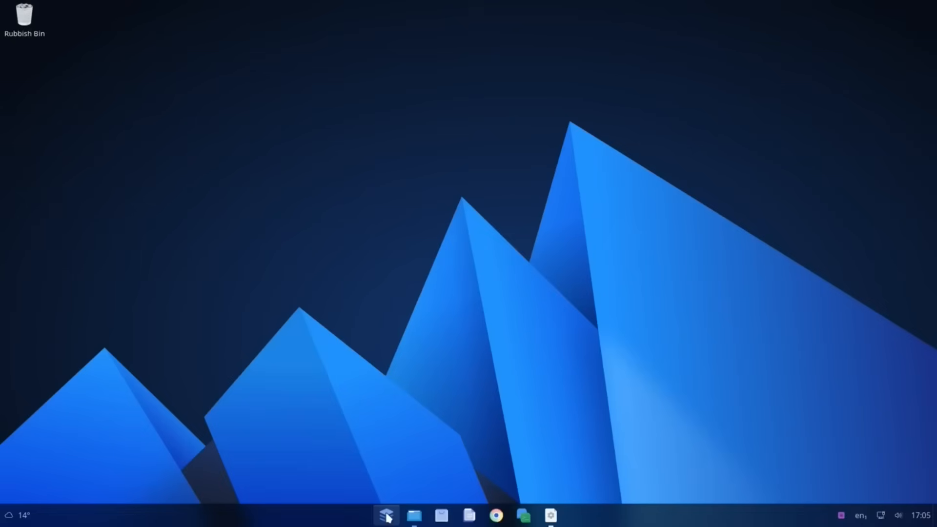
Step: Show the start menu with its pinned and frequent apps from the taskbar
{"action": "left_click", "coordinate": [387, 515]}
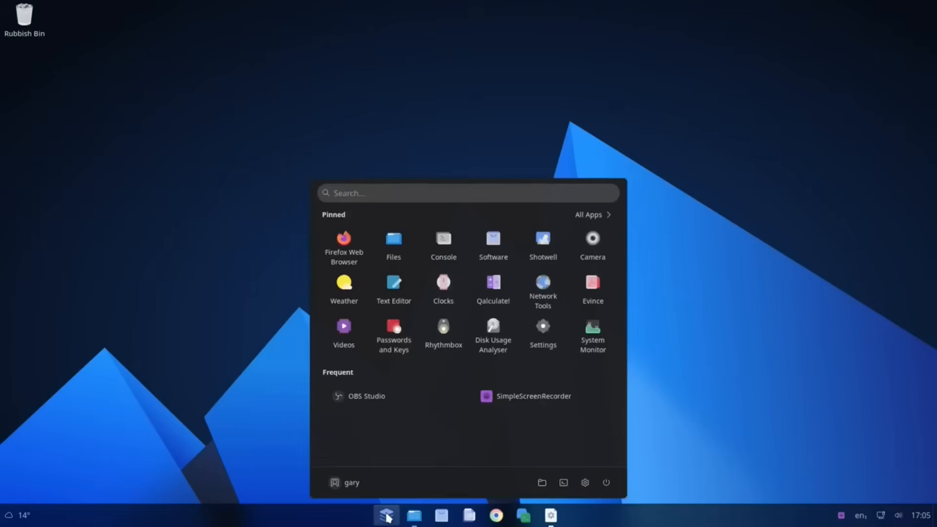
{"action": "mouse_move", "coordinate": [443, 284]}
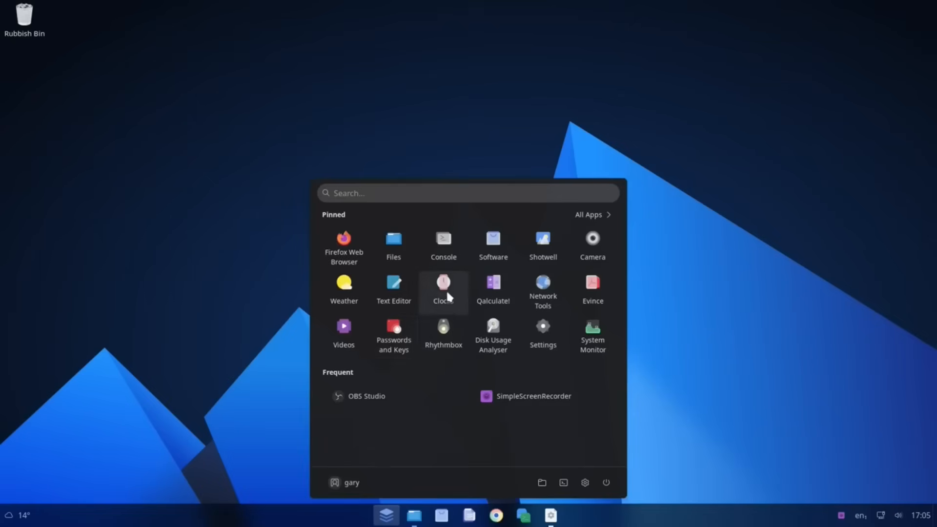
{"action": "left_click", "coordinate": [588, 215]}
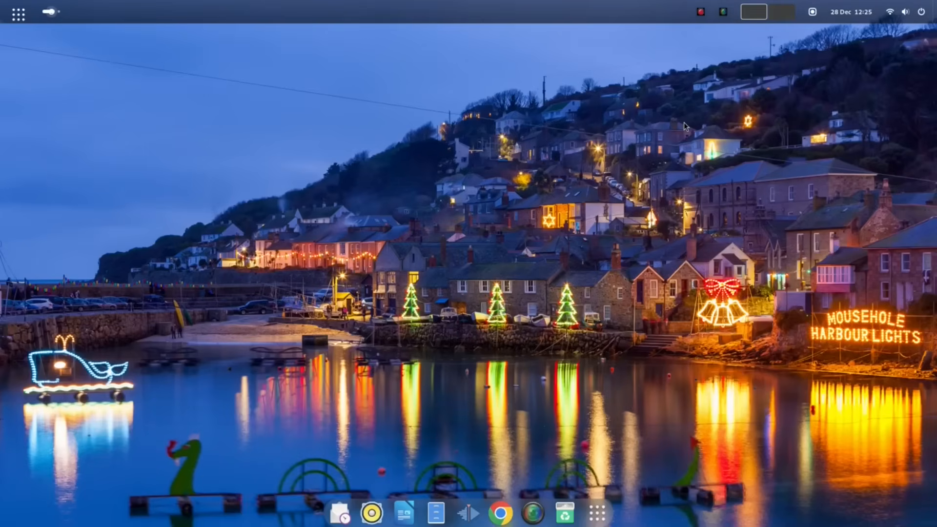
Step: Launch Chrome from the dock to reach the YouTube channel's Videos page
{"action": "left_click", "coordinate": [500, 512]}
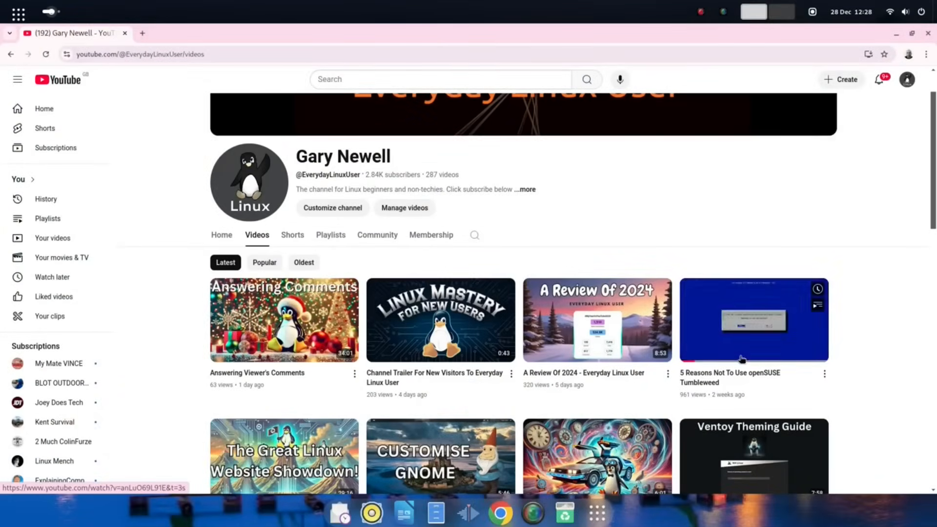
{"action": "mouse_move", "coordinate": [753, 358]}
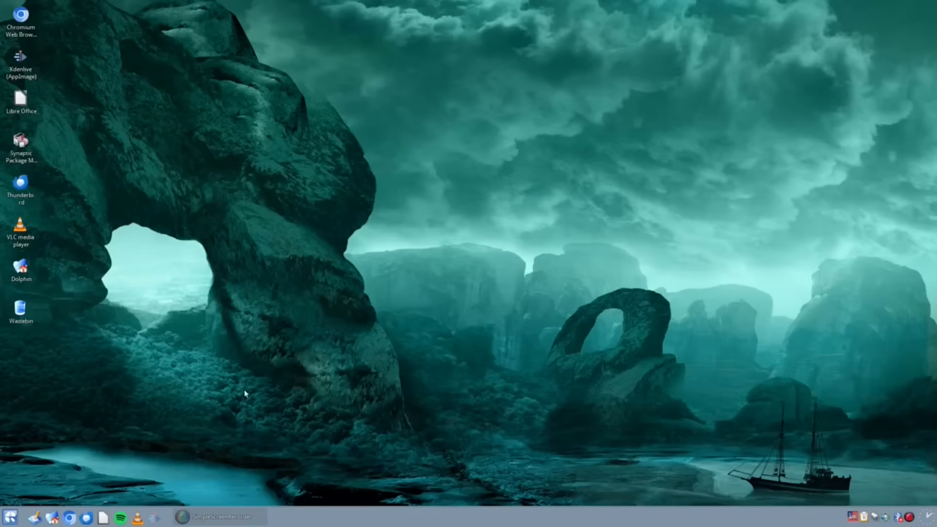
{"action": "mouse_move", "coordinate": [244, 445]}
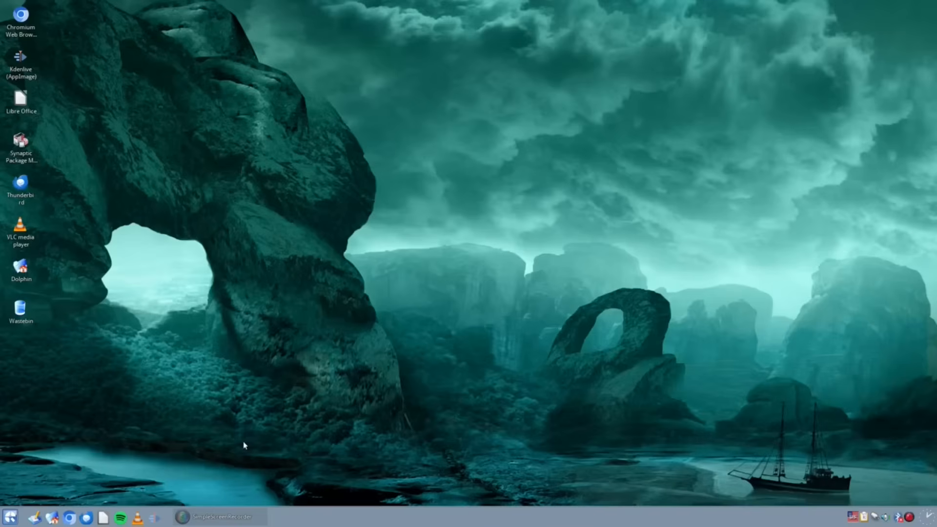
{"action": "left_click", "coordinate": [9, 517]}
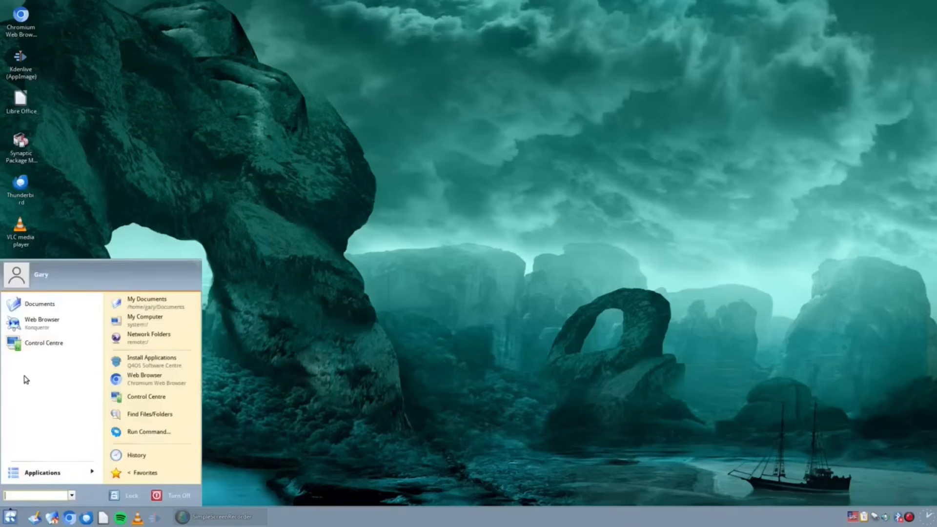
{"action": "mouse_move", "coordinate": [31, 415]}
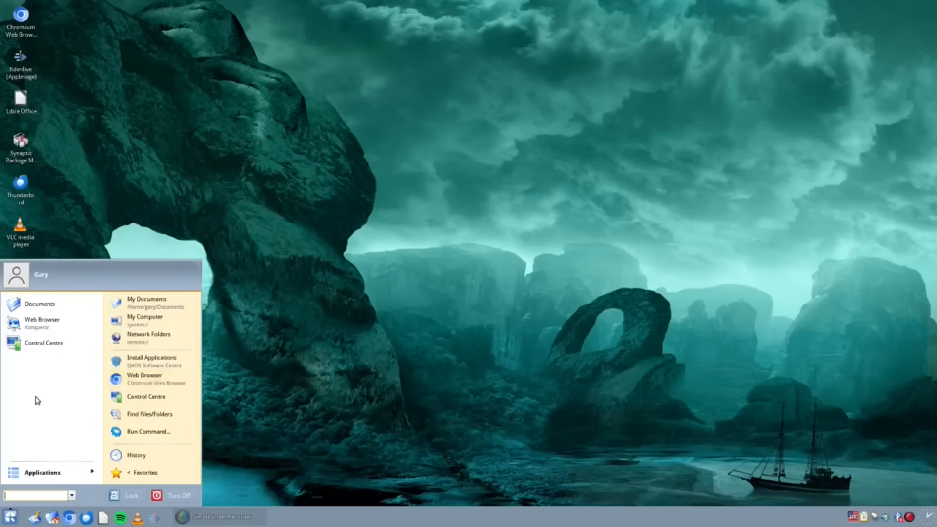
{"action": "left_click", "coordinate": [284, 424]}
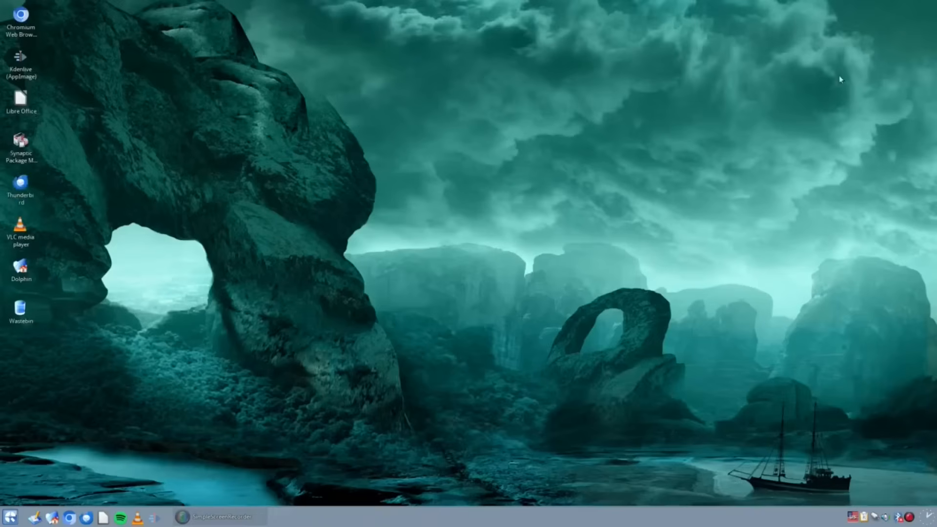
{"action": "mouse_move", "coordinate": [20, 75]}
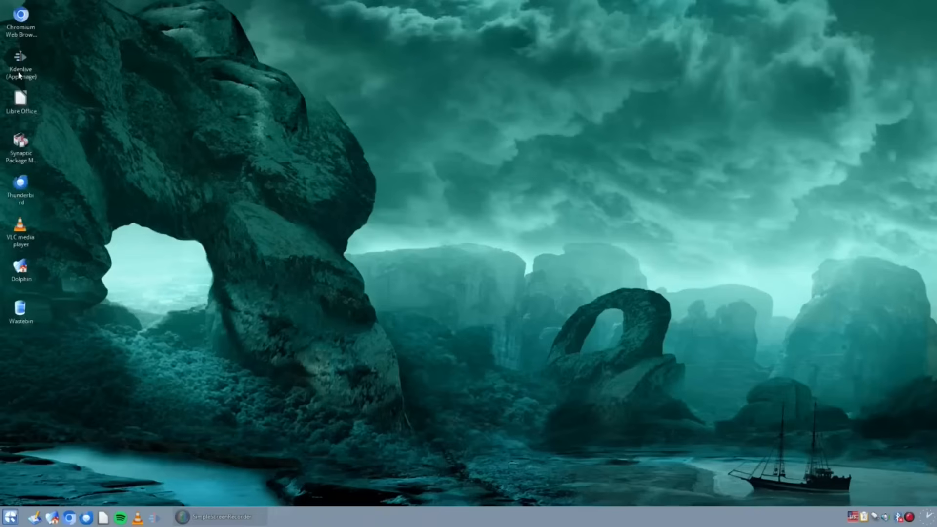
{"action": "mouse_move", "coordinate": [674, 354]}
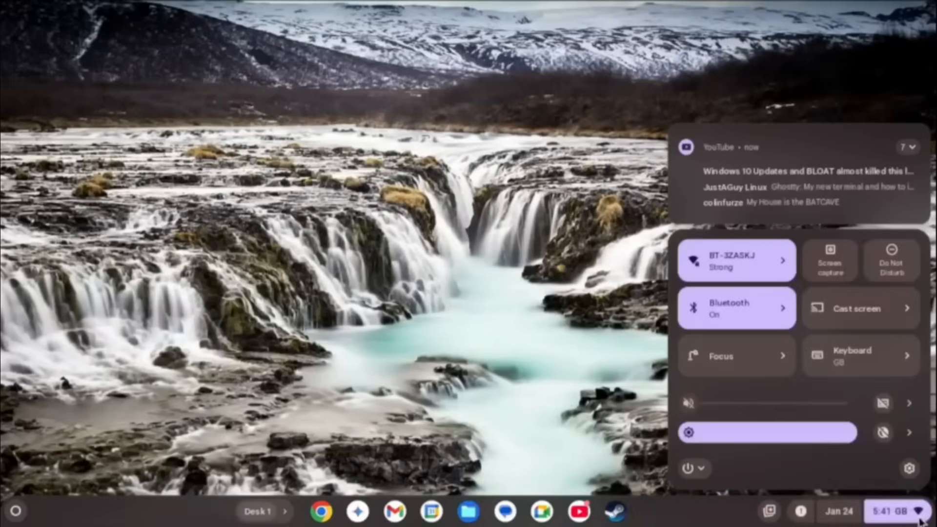
Step: In Settings, view Device > Print's saved printers, then the Bluetooth page with the headset
{"action": "left_click", "coordinate": [717, 260]}
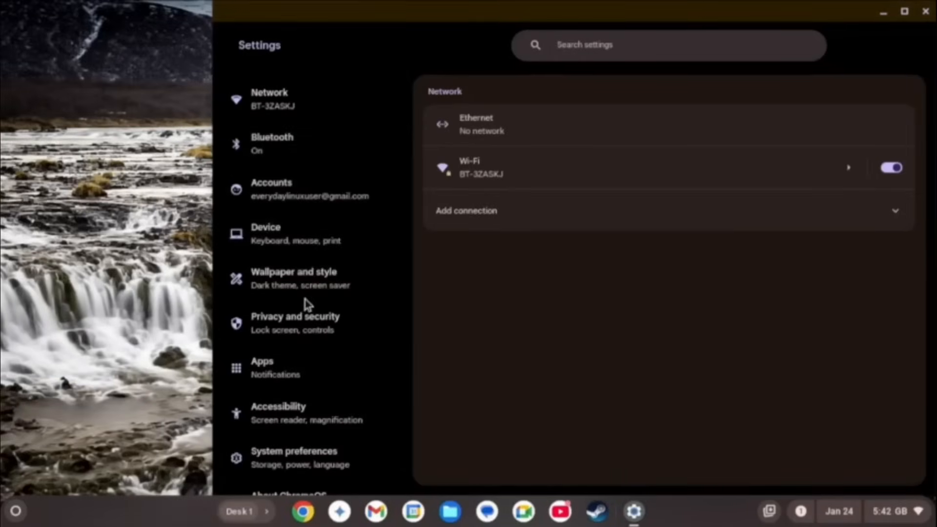
{"action": "left_click", "coordinate": [270, 233]}
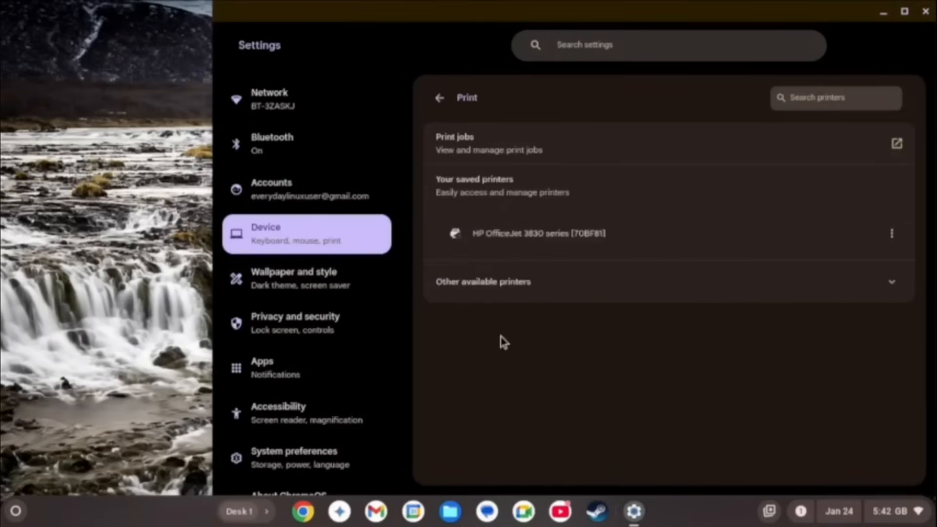
{"action": "left_click", "coordinate": [273, 144]}
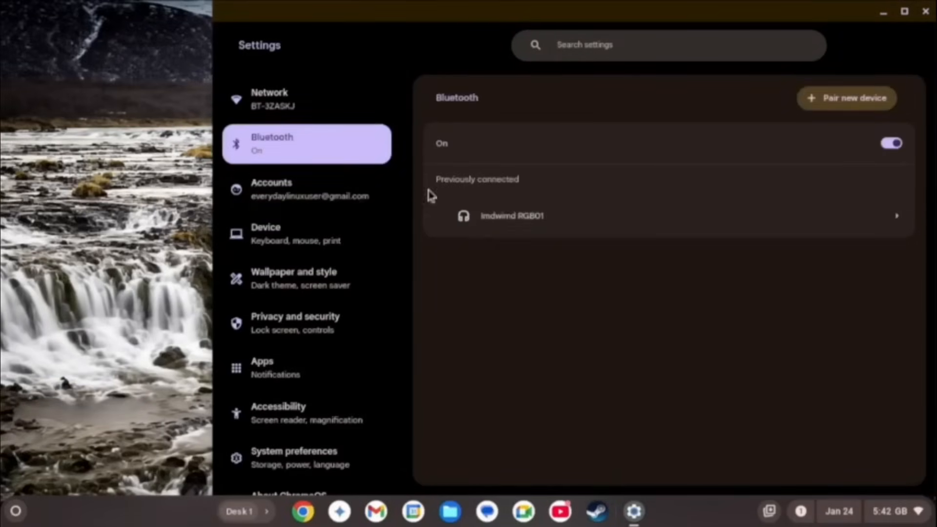
{"action": "left_click", "coordinate": [511, 216]}
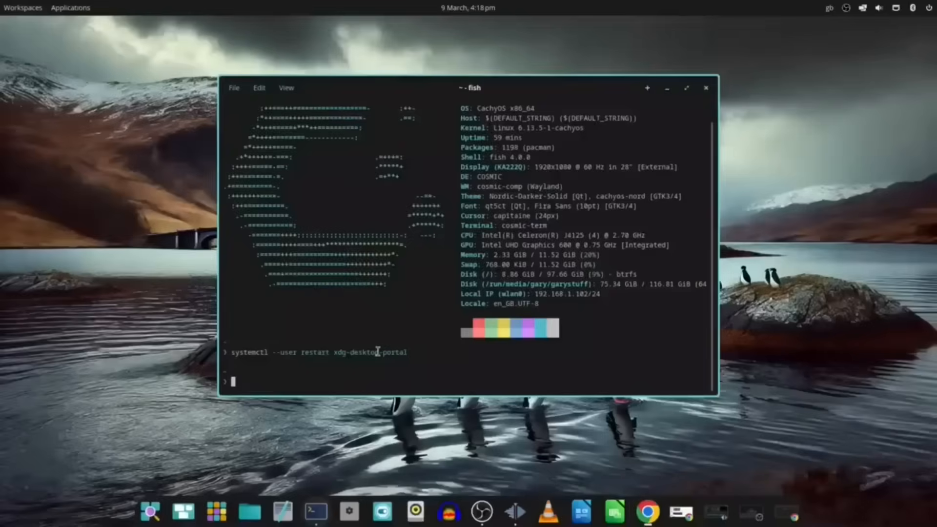
Step: Run fastfetch and restart xdg-desktop-portal in the COSMIC terminal
{"action": "left_click", "coordinate": [706, 88]}
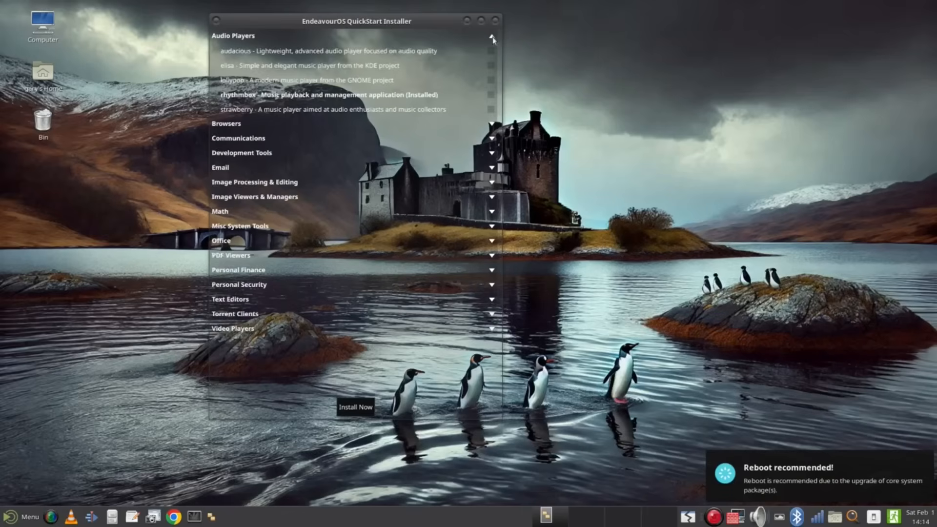
Step: Start the installer from Welcome, advance through Partitions to Users and fill in the account fields
{"action": "left_click", "coordinate": [226, 124]}
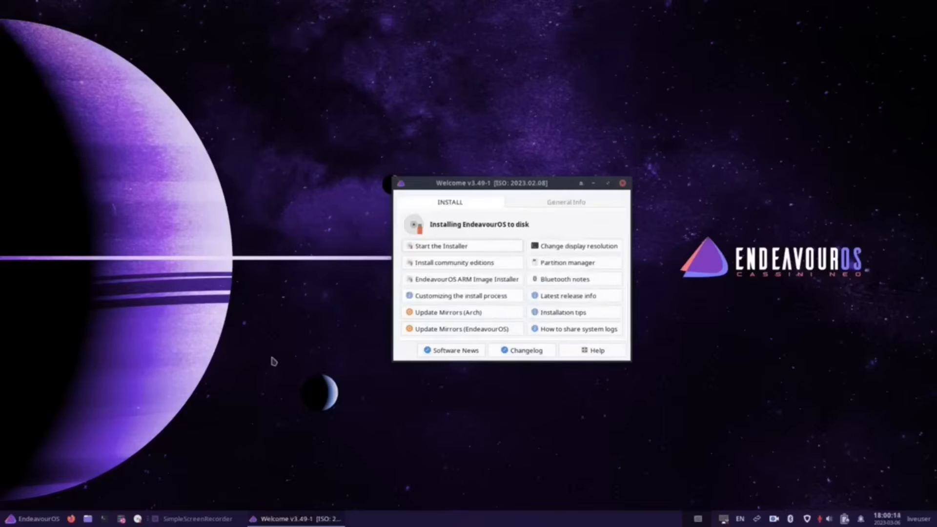
{"action": "left_click", "coordinate": [441, 246]}
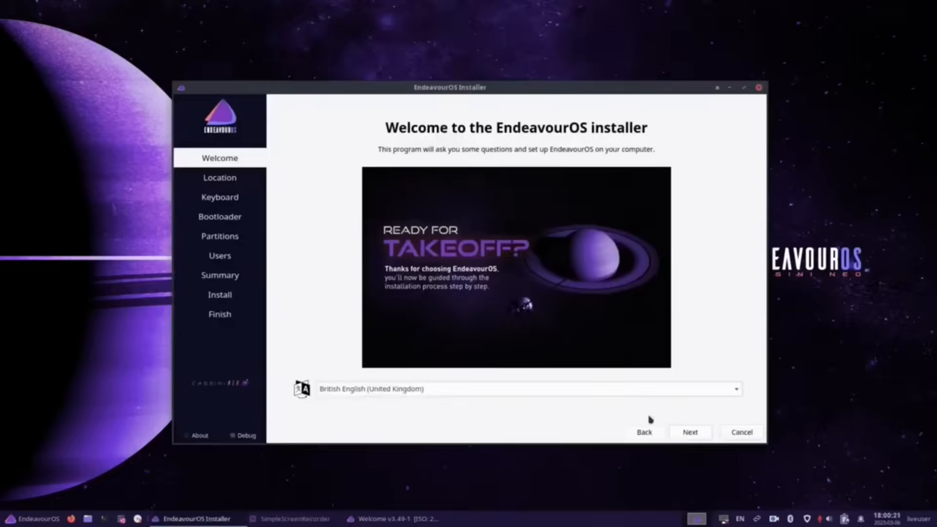
{"action": "left_click", "coordinate": [219, 217]}
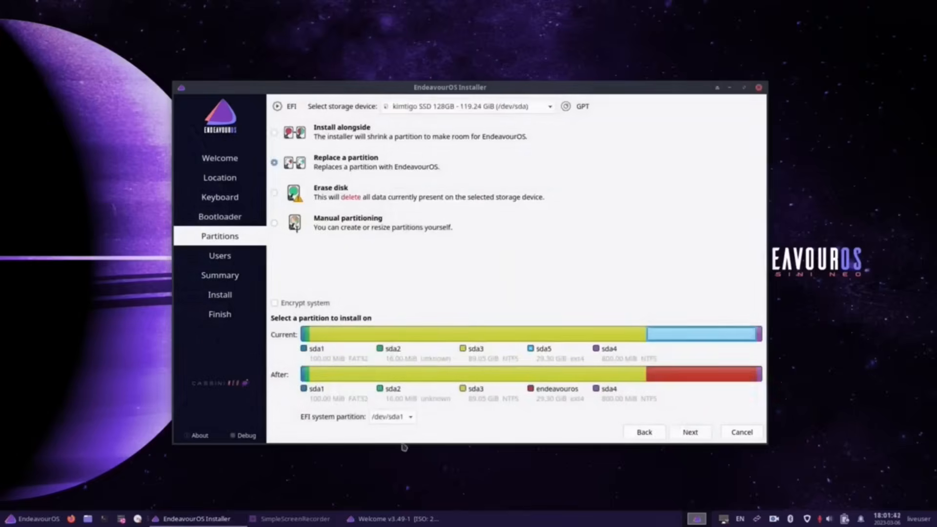
{"action": "left_click", "coordinate": [411, 417]}
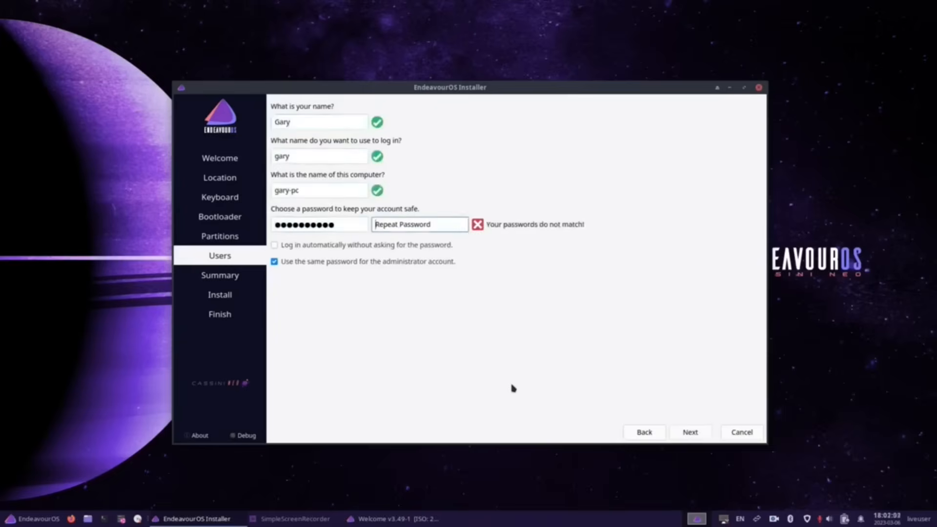
{"action": "left_click", "coordinate": [690, 432]}
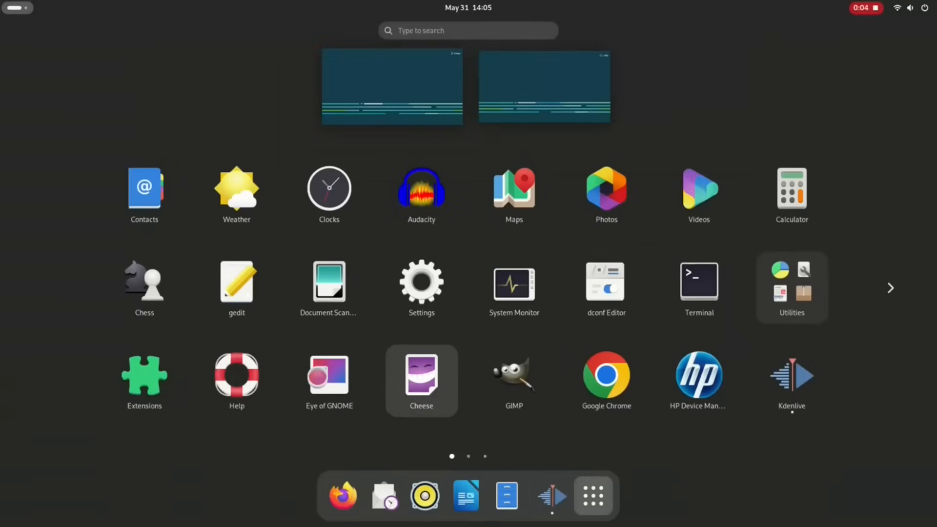
Step: Page the app grid to its last page showing YaST and the YaST2 modules
{"action": "left_click", "coordinate": [890, 286]}
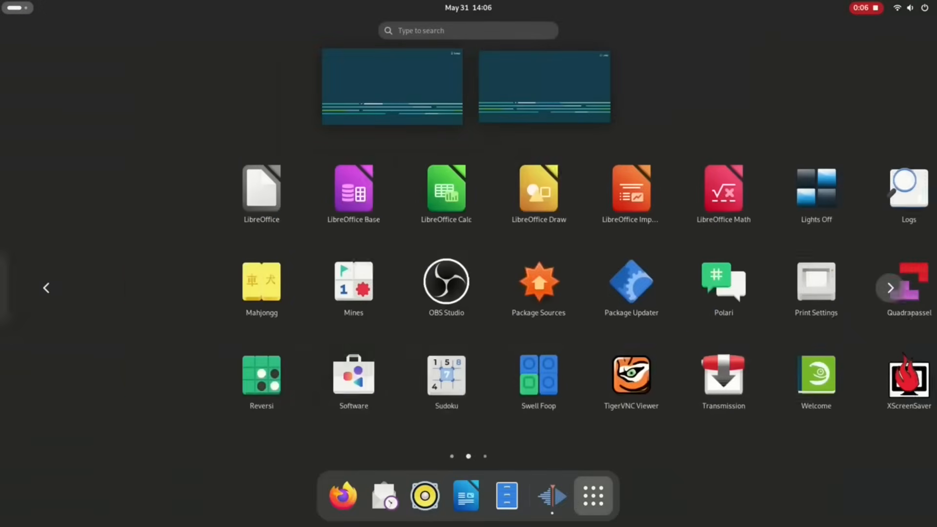
{"action": "left_click", "coordinate": [891, 287]}
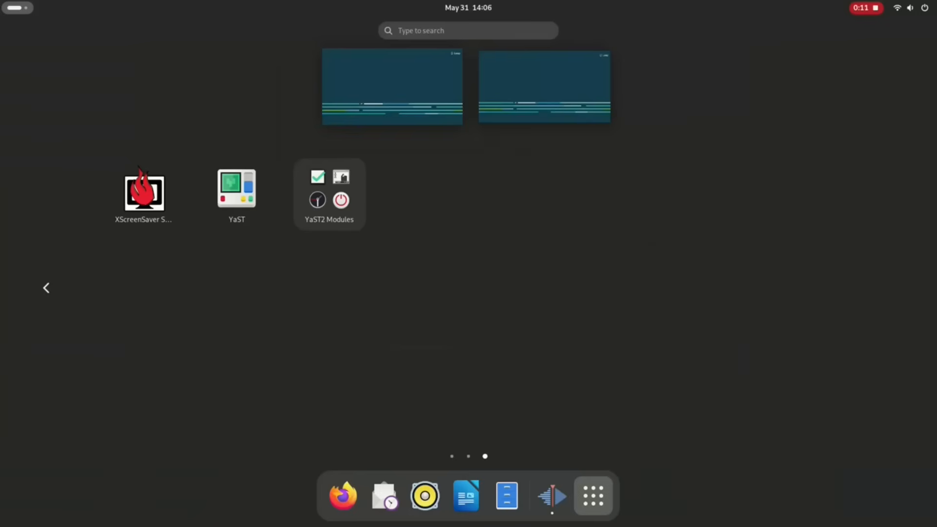
{"action": "left_click", "coordinate": [909, 7]}
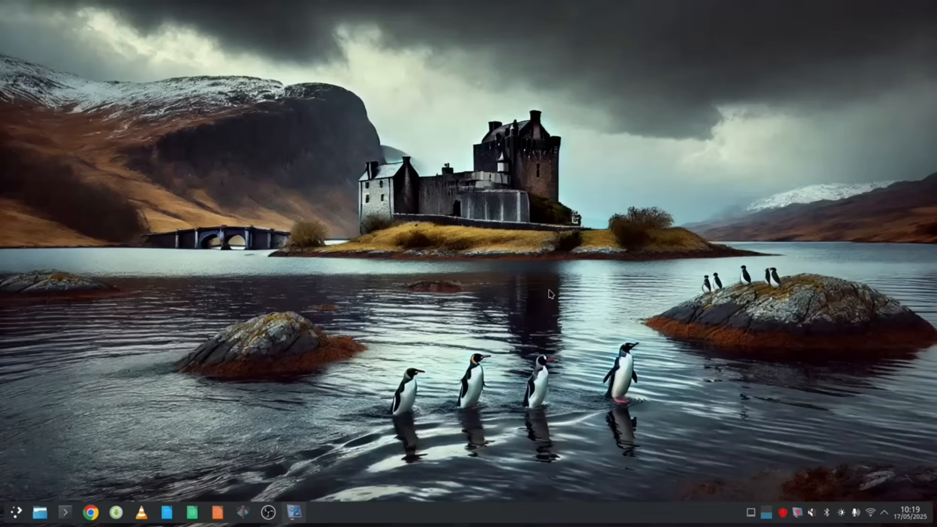
{"action": "mouse_move", "coordinate": [465, 521]}
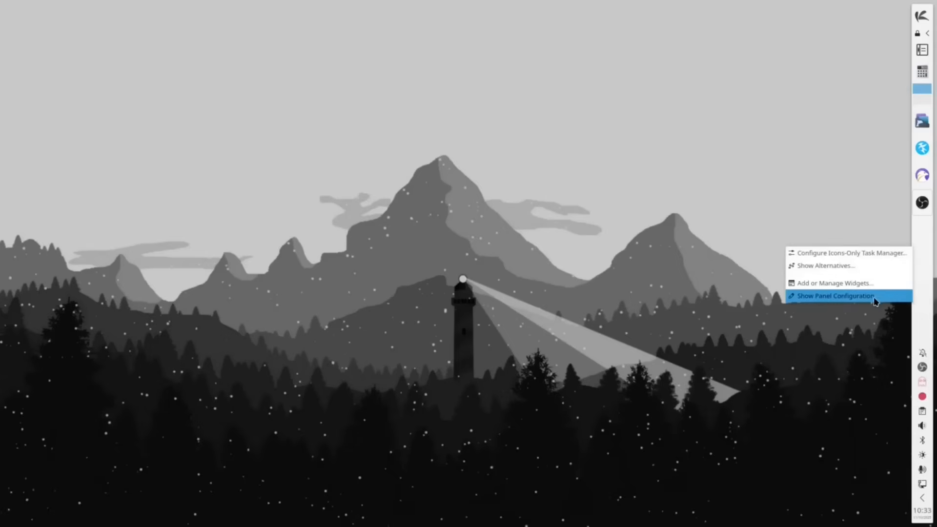
Step: Move the panel to the bottom edge via panel configuration and exit edit mode
{"action": "left_click", "coordinate": [835, 296]}
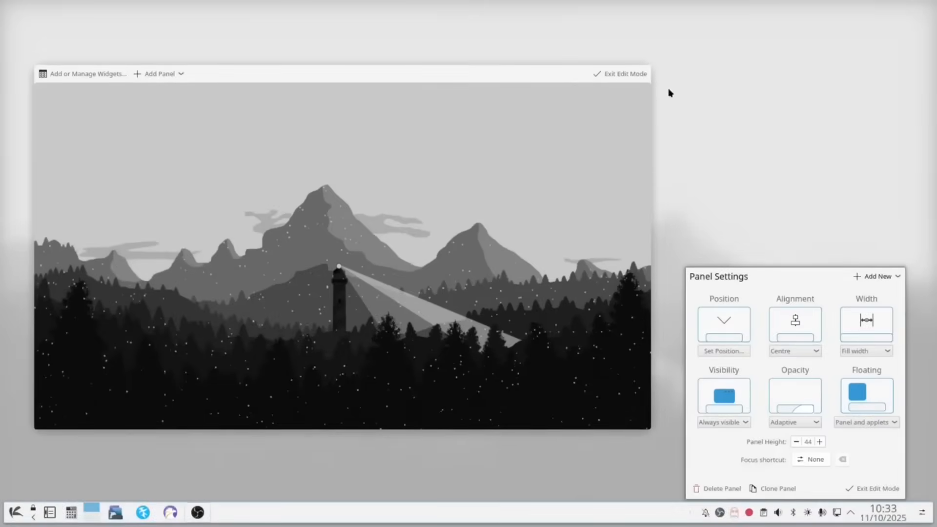
{"action": "left_click", "coordinate": [877, 488]}
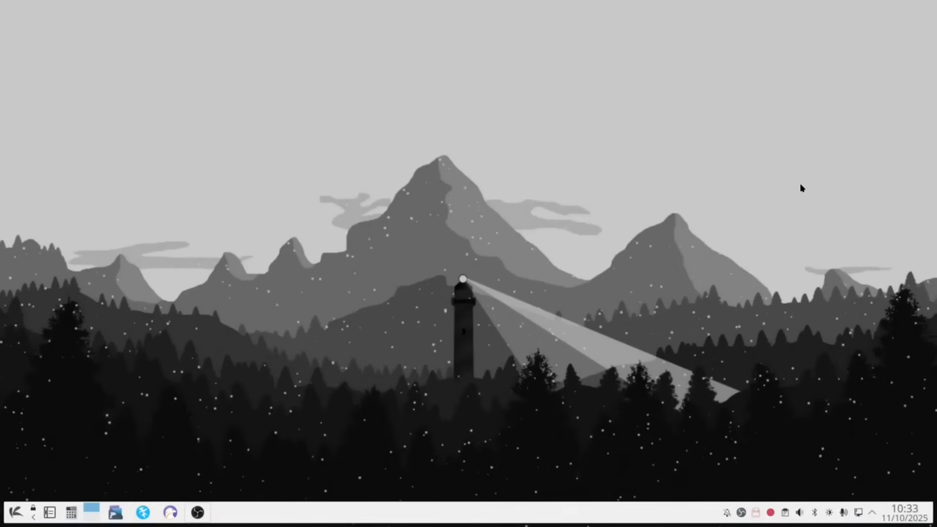
{"action": "mouse_move", "coordinate": [444, 309]}
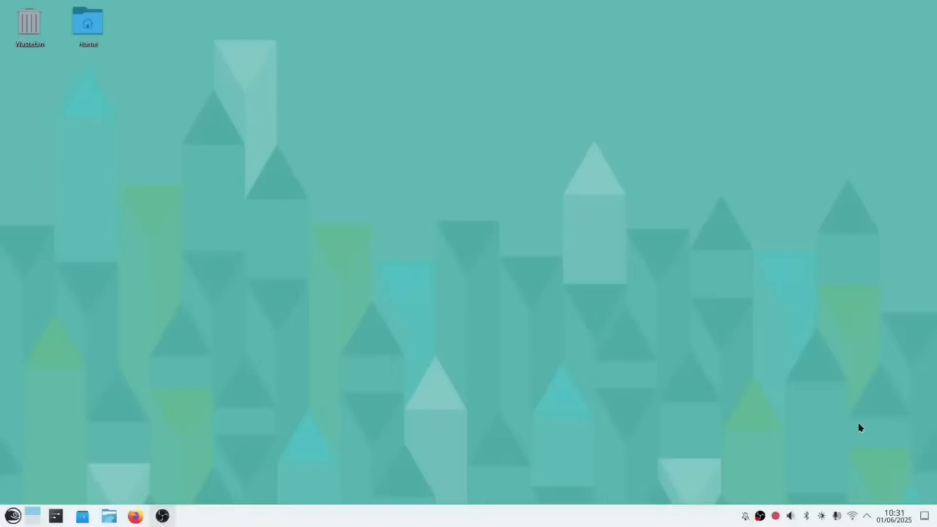
Step: From the Bluetooth tray, pair a new device and select the found headset to continue
{"action": "left_click", "coordinate": [806, 515]}
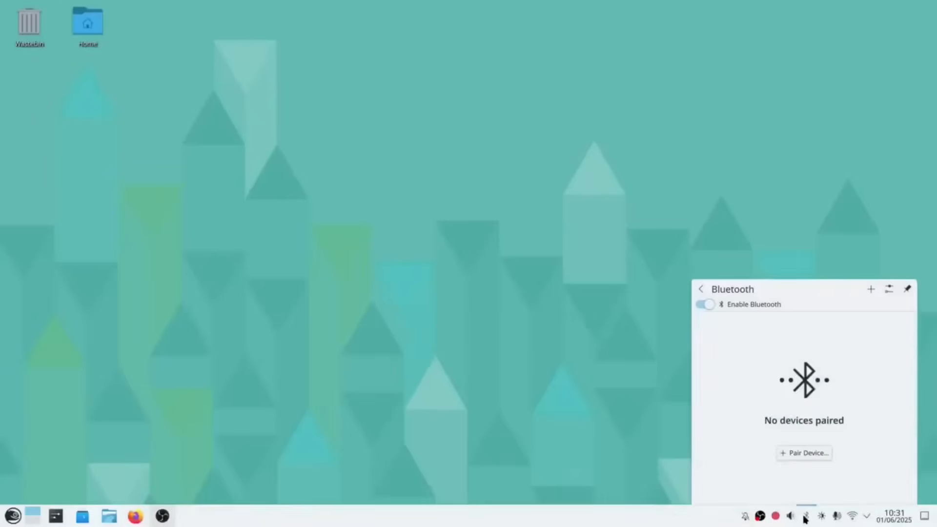
{"action": "left_click", "coordinate": [804, 453]}
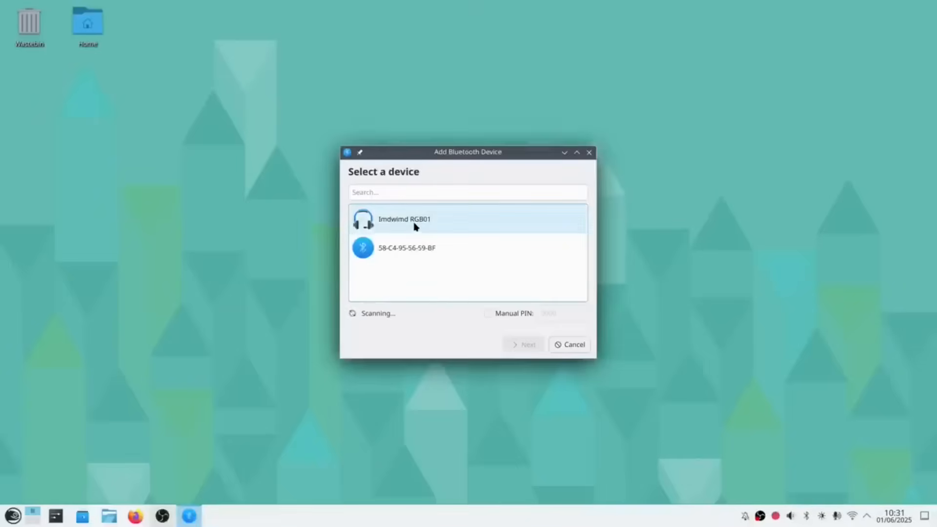
{"action": "left_click", "coordinate": [418, 219]}
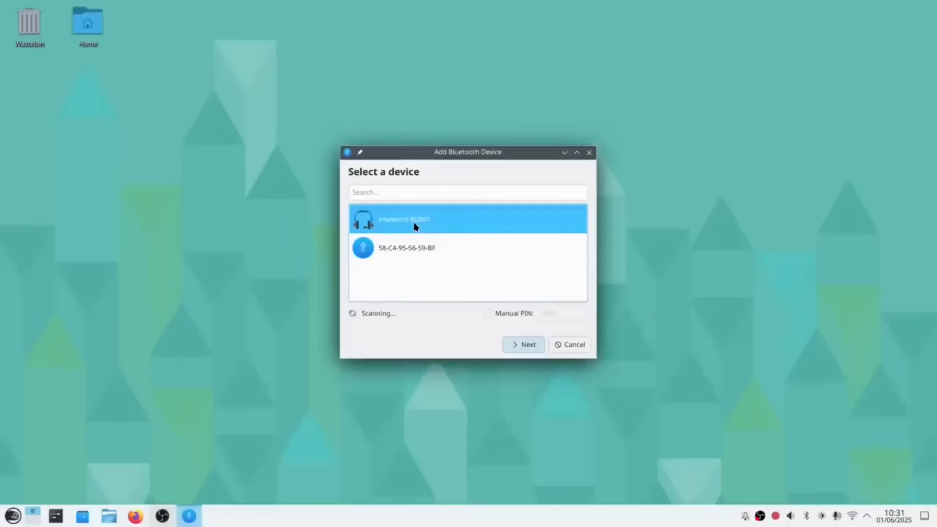
{"action": "left_click", "coordinate": [523, 344]}
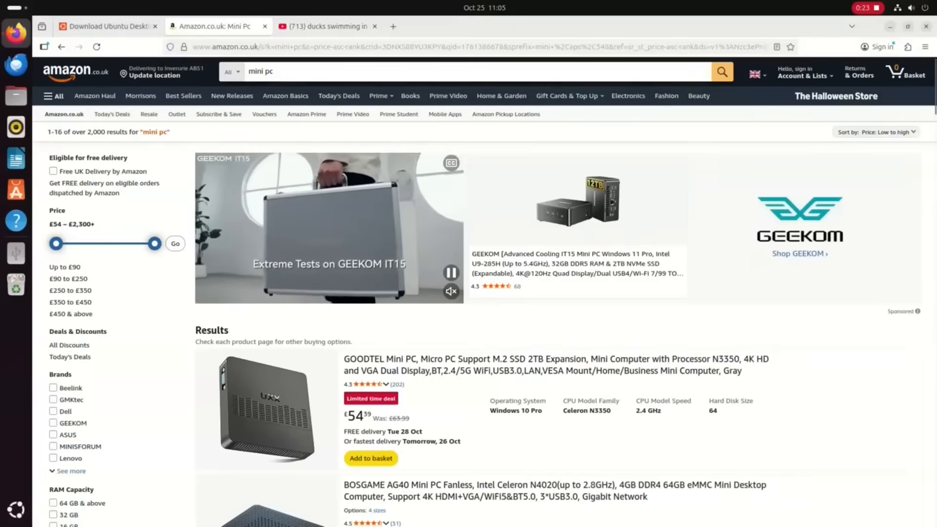
{"action": "scroll", "scroll_direction": "down", "scroll_amount": 3}
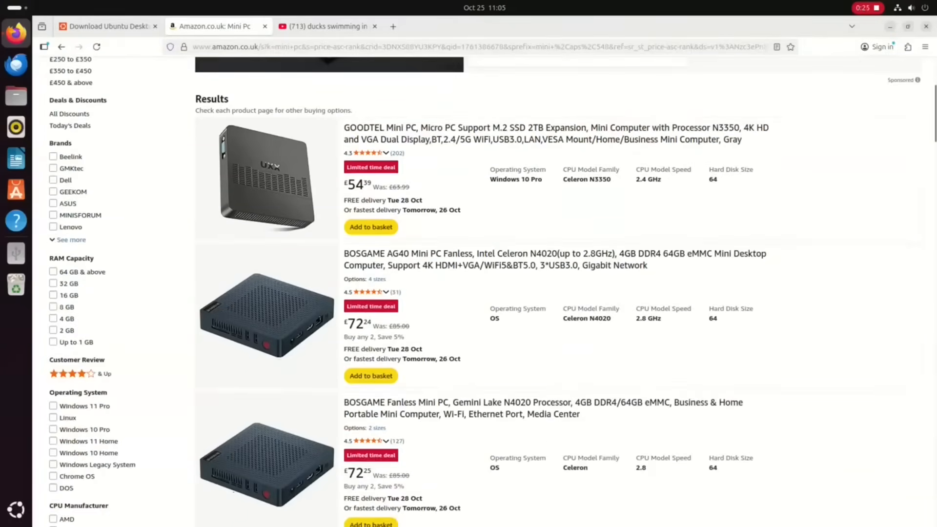
{"action": "scroll", "scroll_direction": "down", "scroll_amount": 3}
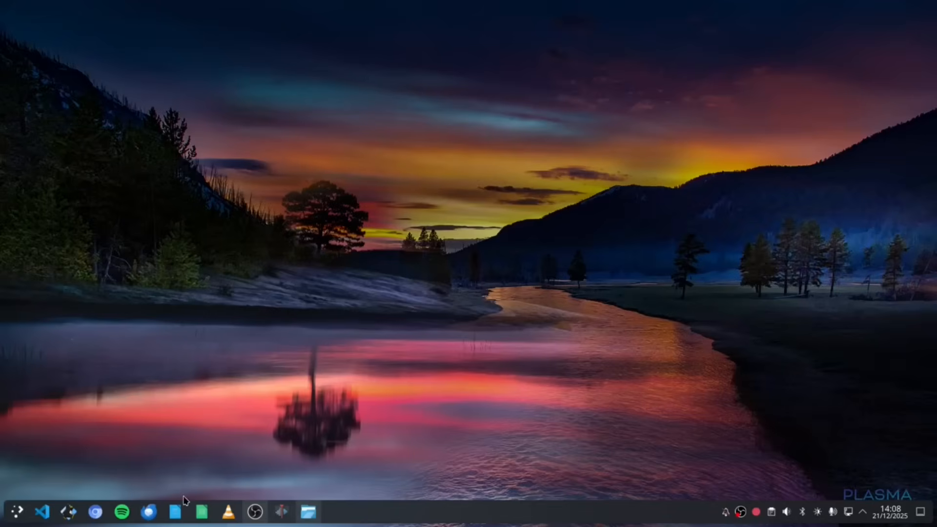
Step: Search 'wel' in the launcher, start Q4OS Welcome Screen and run the Desktop Profiler
{"action": "left_click", "coordinate": [8, 513]}
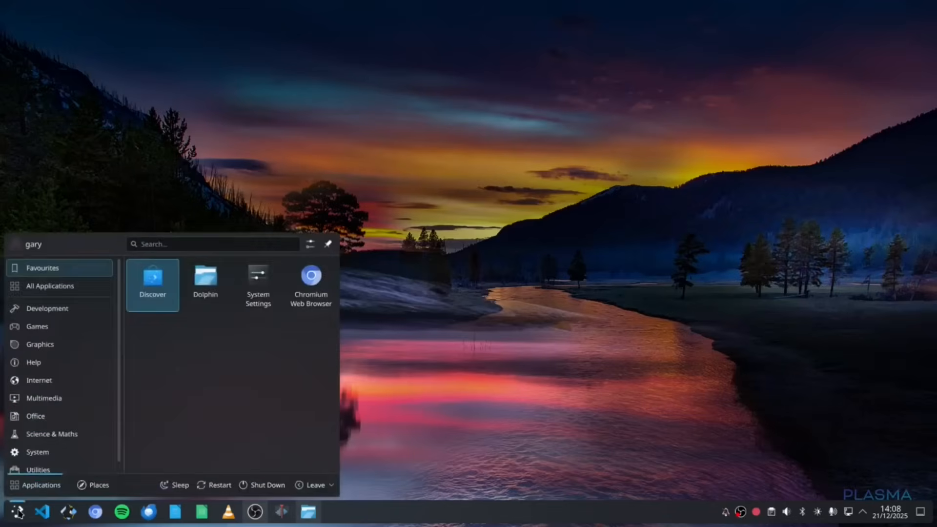
{"action": "type", "text": "wel"}
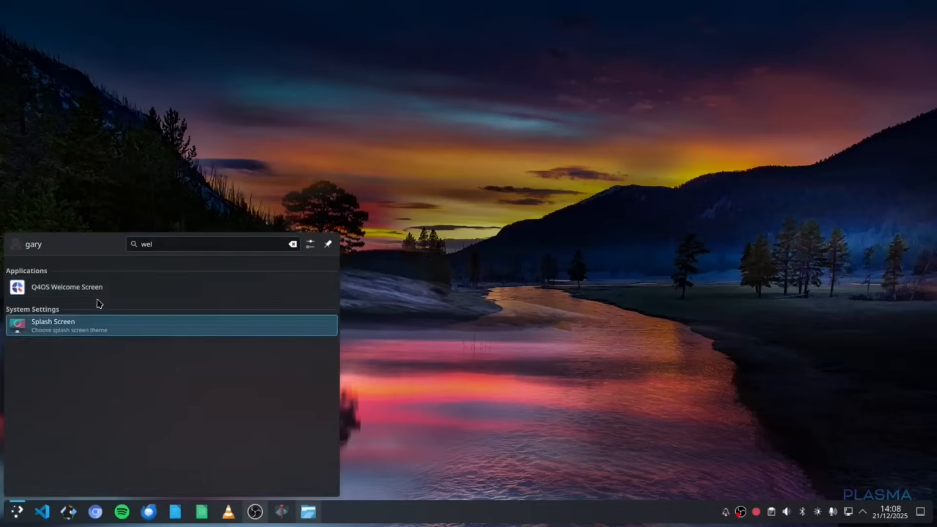
{"action": "left_click", "coordinate": [67, 287]}
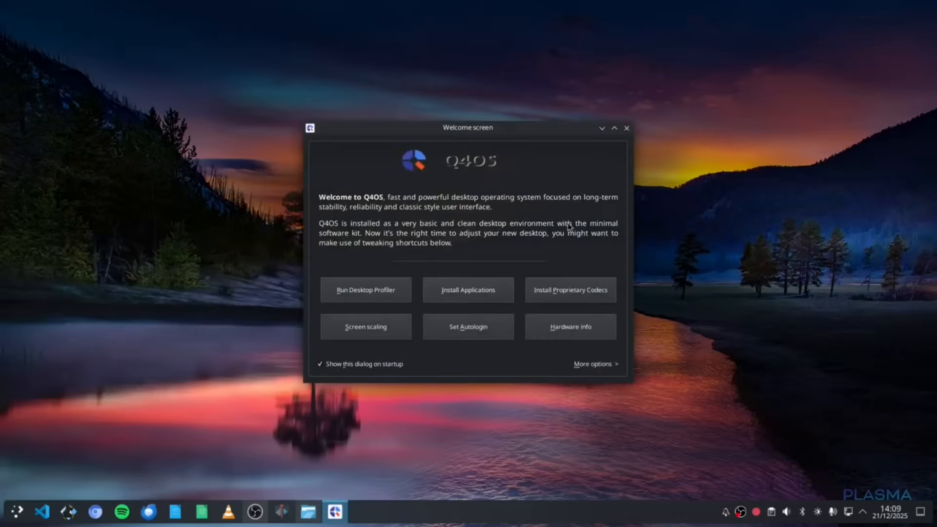
{"action": "mouse_move", "coordinate": [561, 297]}
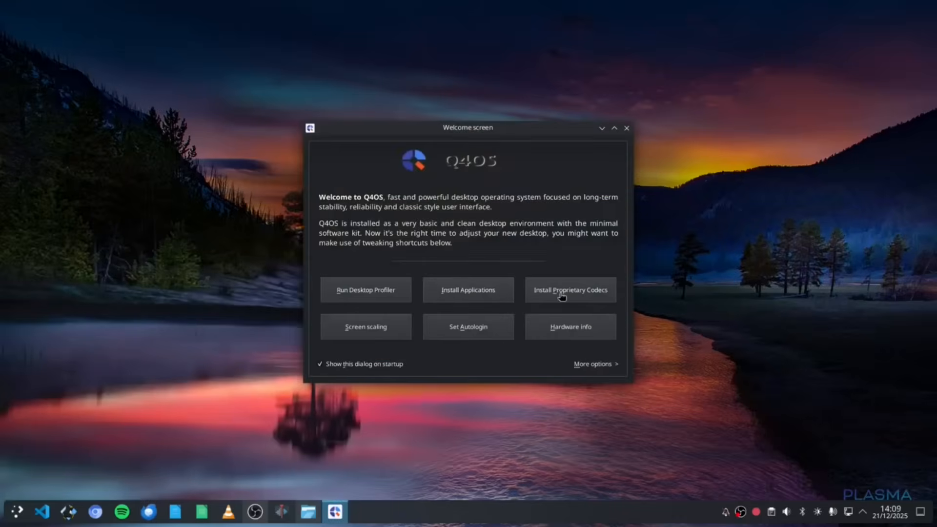
{"action": "mouse_move", "coordinate": [468, 290]}
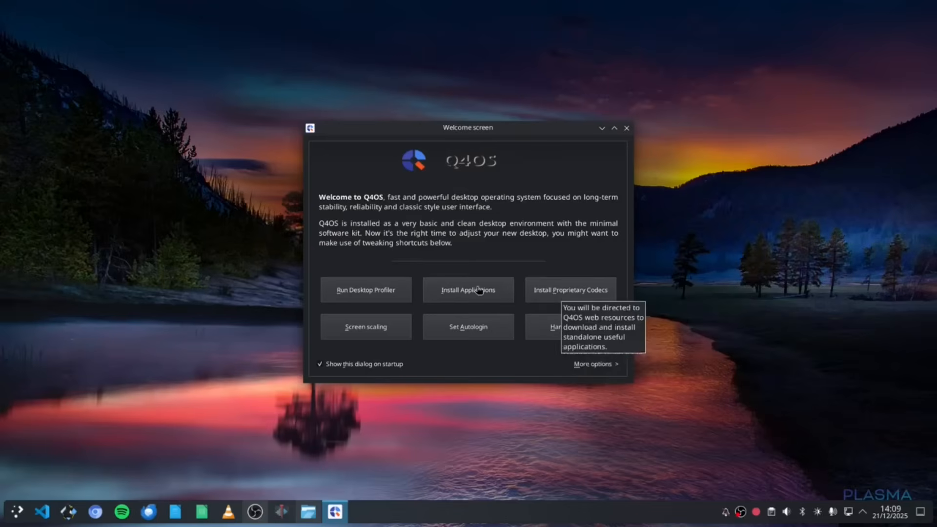
{"action": "mouse_move", "coordinate": [380, 286]}
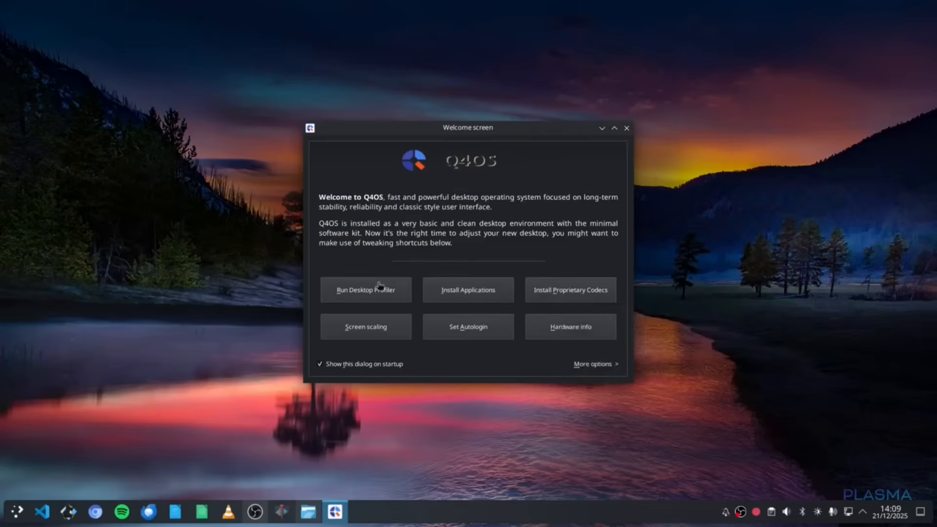
{"action": "left_click", "coordinate": [365, 290]}
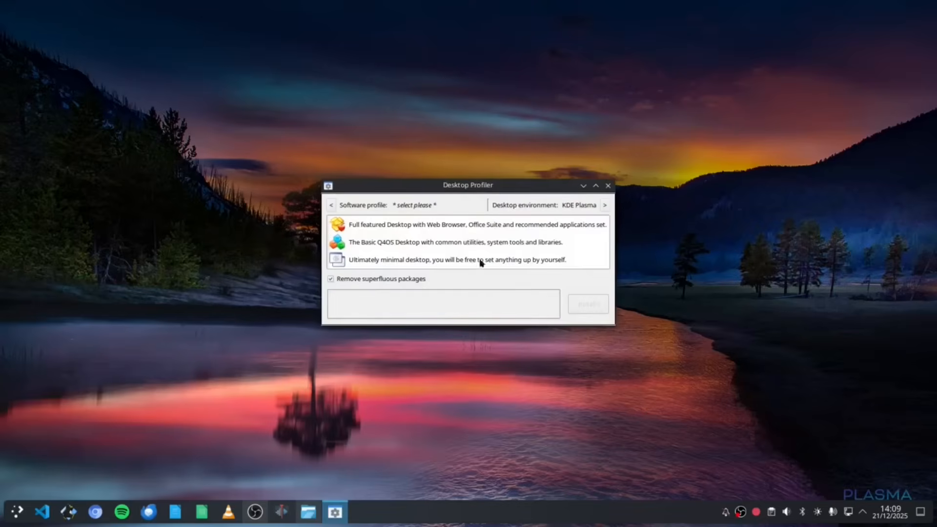
{"action": "mouse_move", "coordinate": [412, 232]}
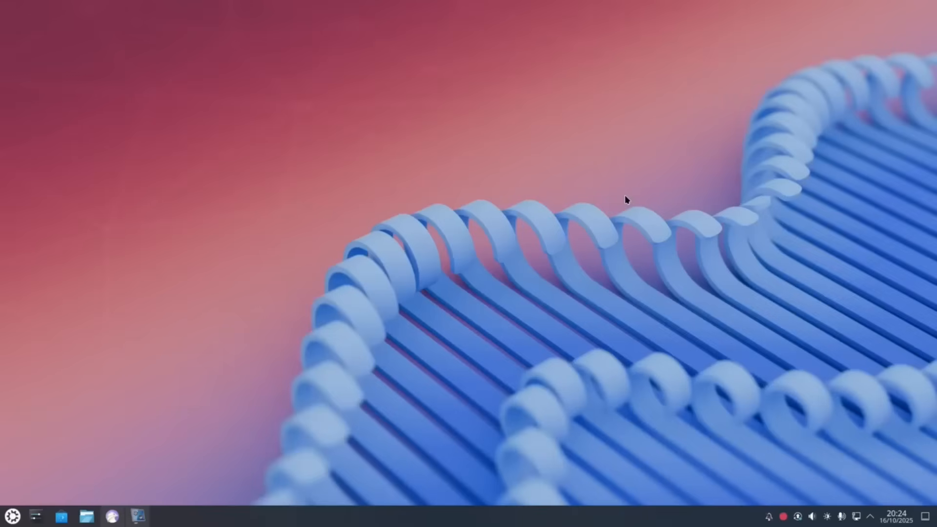
{"action": "mouse_move", "coordinate": [606, 203]}
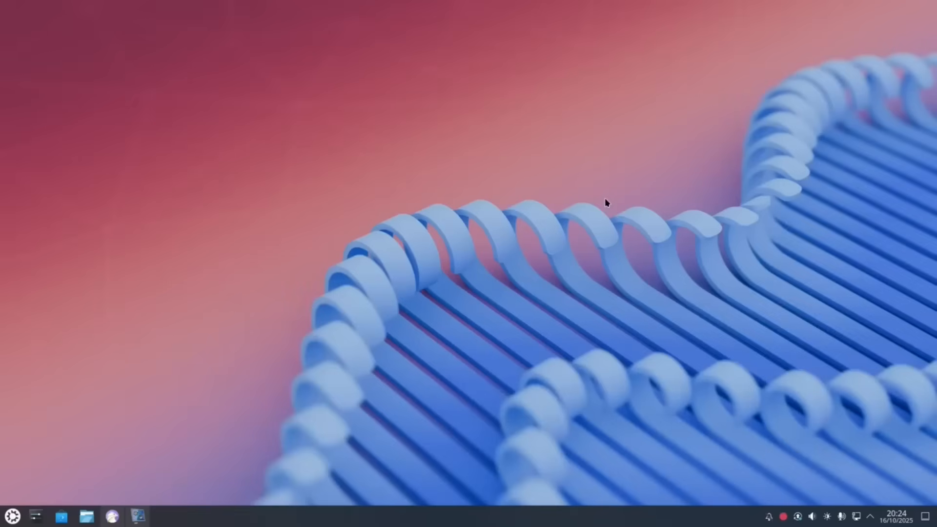
{"action": "mouse_move", "coordinate": [500, 459]}
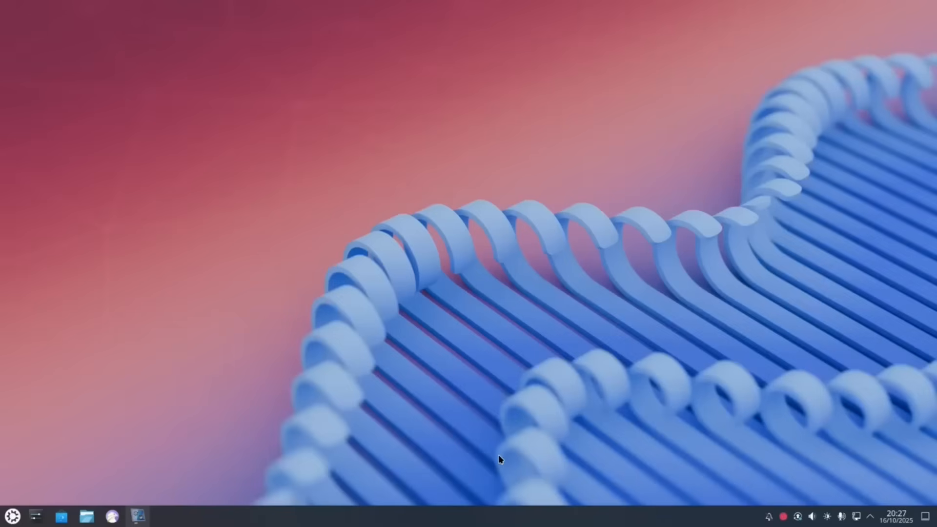
{"action": "mouse_move", "coordinate": [523, 450]}
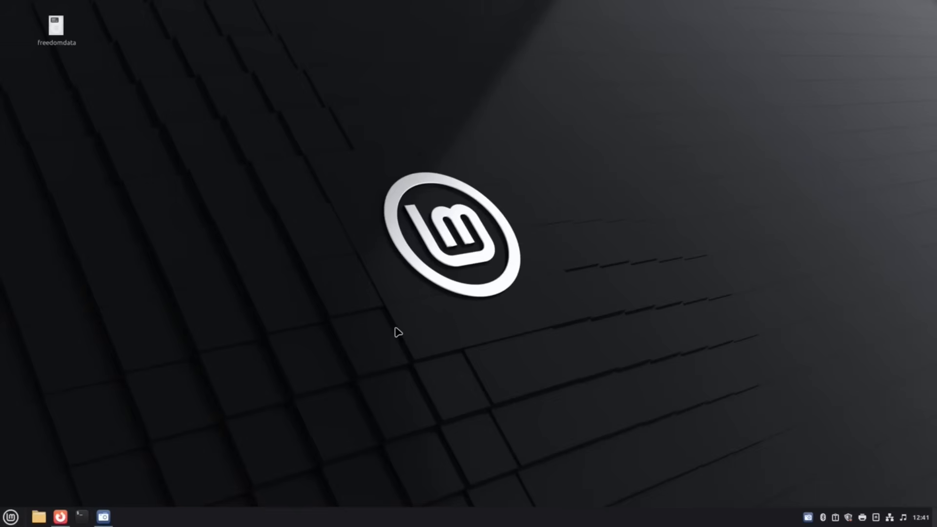
{"action": "mouse_move", "coordinate": [365, 371]}
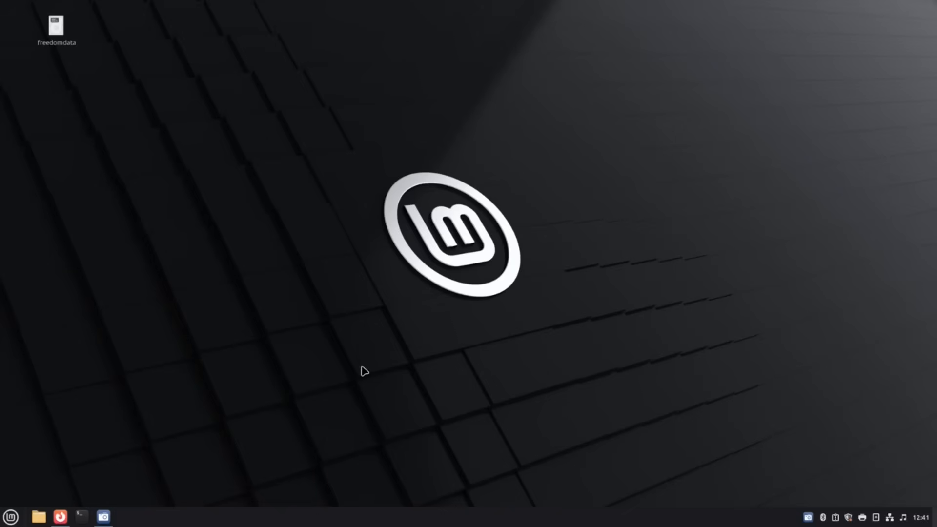
{"action": "mouse_move", "coordinate": [27, 515]}
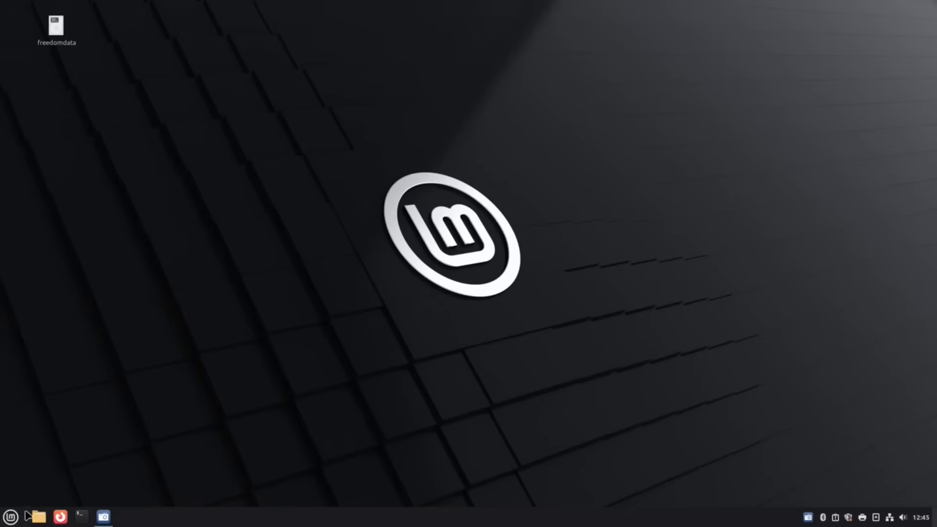
Step: Bring up Linux Mint's application menu and begin filtering it with 'l'
{"action": "left_click", "coordinate": [10, 516]}
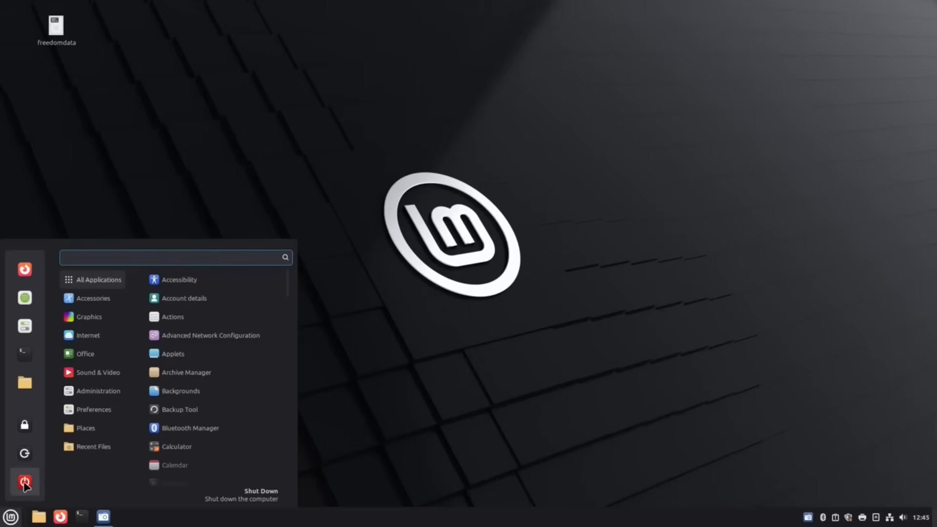
{"action": "type", "text": "l"}
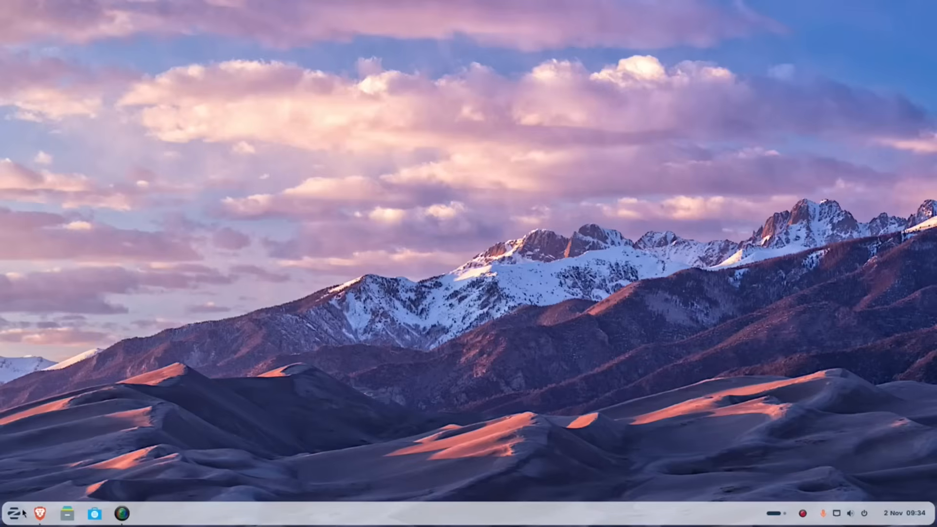
Step: Show Zorin OS 18 Core's About page with 4.0 GiB memory and 62.5 GB disk
{"action": "left_click", "coordinate": [13, 512]}
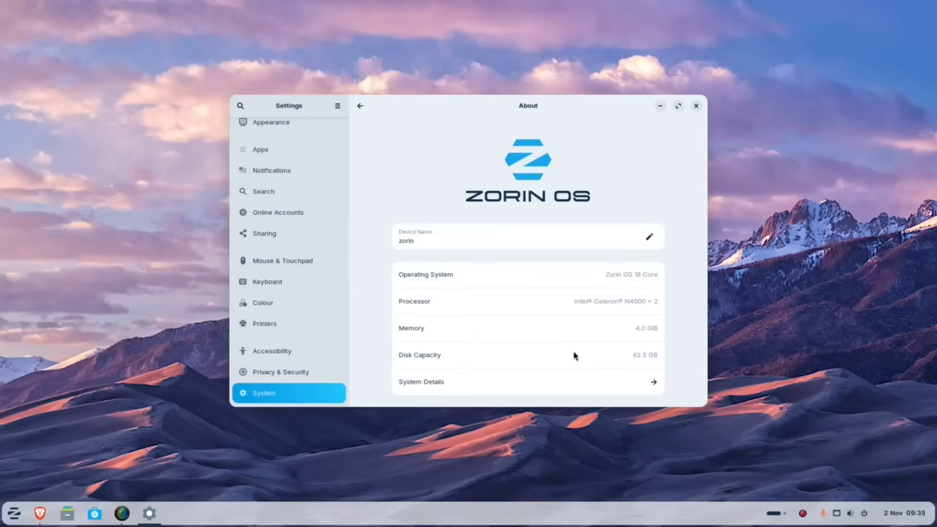
{"action": "mouse_move", "coordinate": [593, 361]}
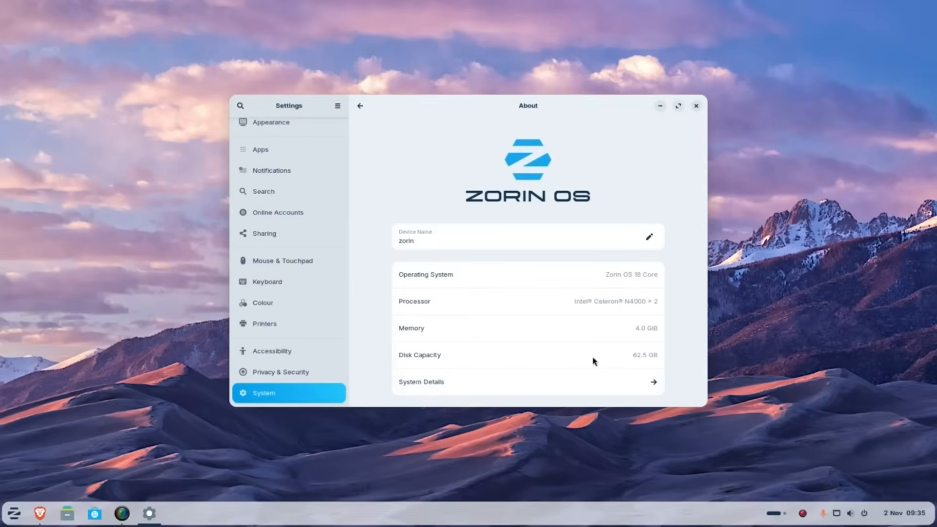
{"action": "mouse_move", "coordinate": [704, 311]}
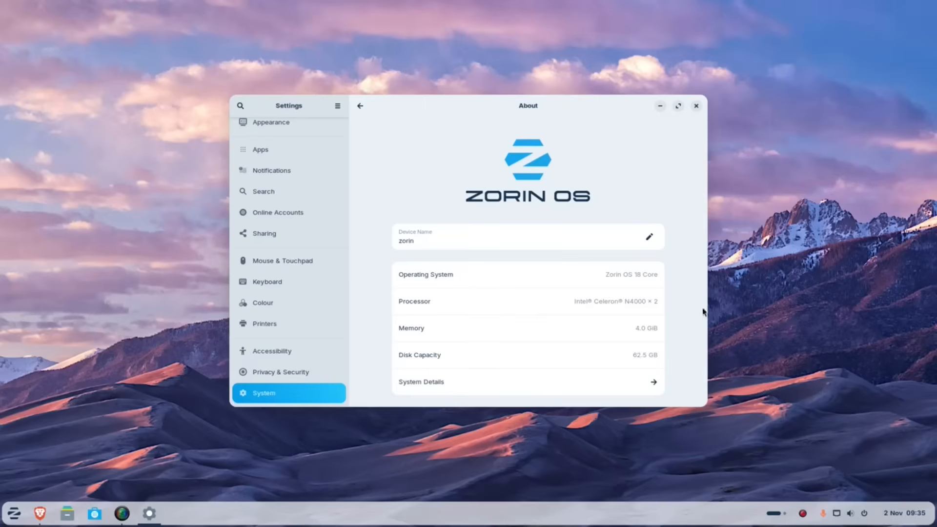
{"action": "mouse_move", "coordinate": [711, 306]}
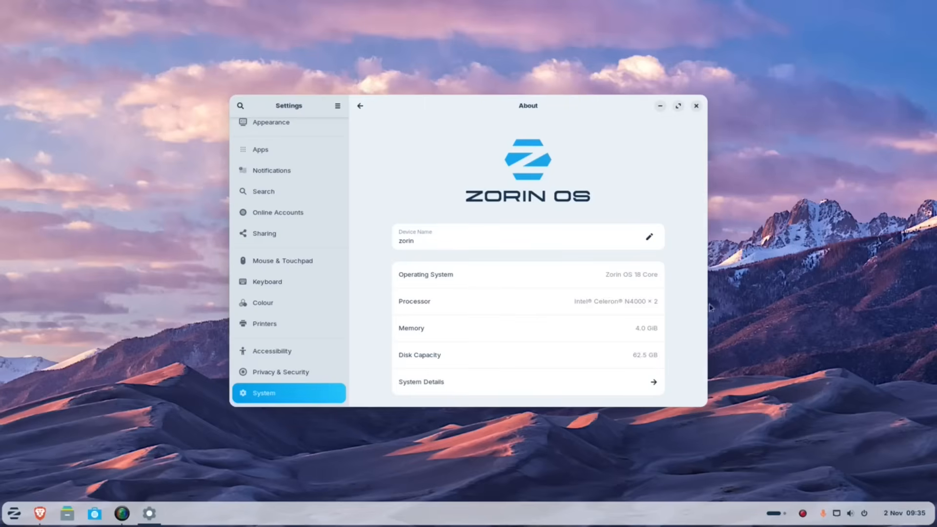